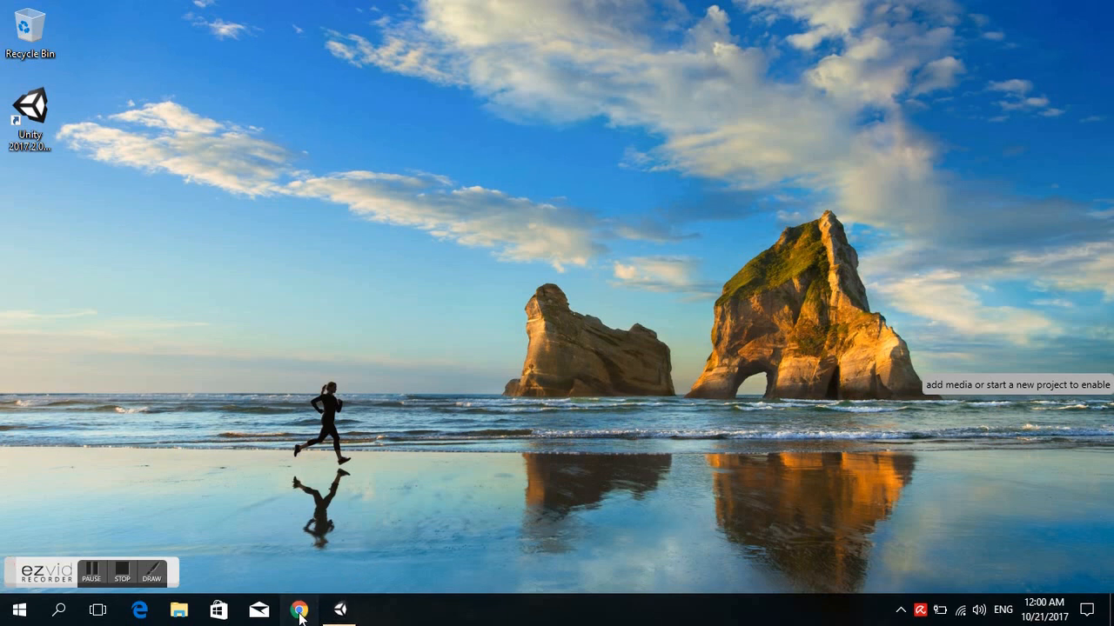
Launch Chrome from the taskbar and bring its new tab page forward.
left_click(303, 618)
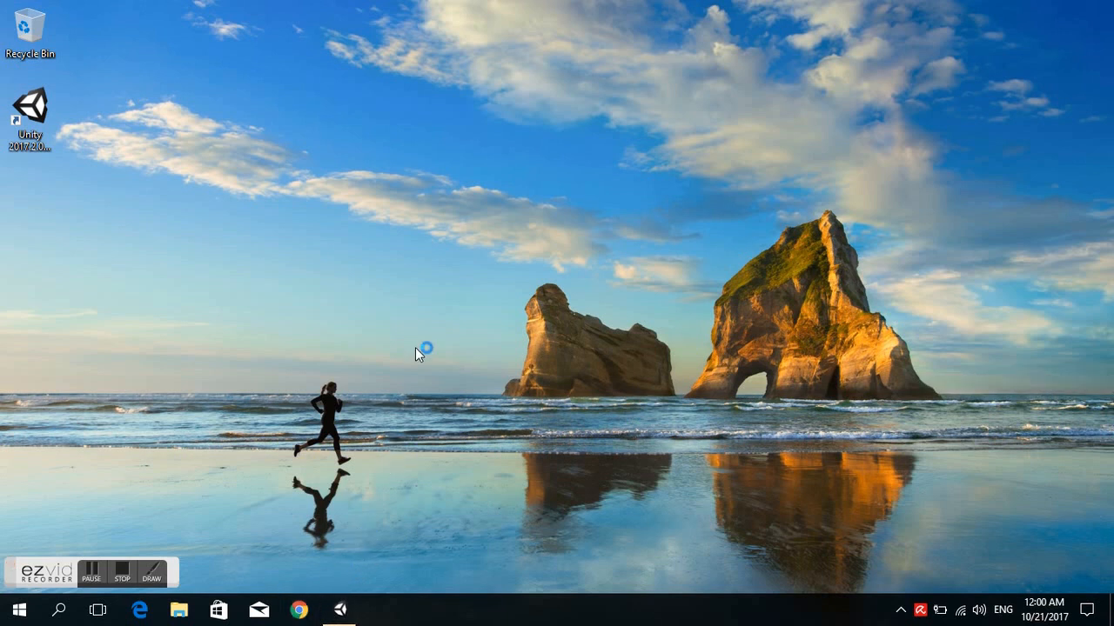
left_click(299, 609)
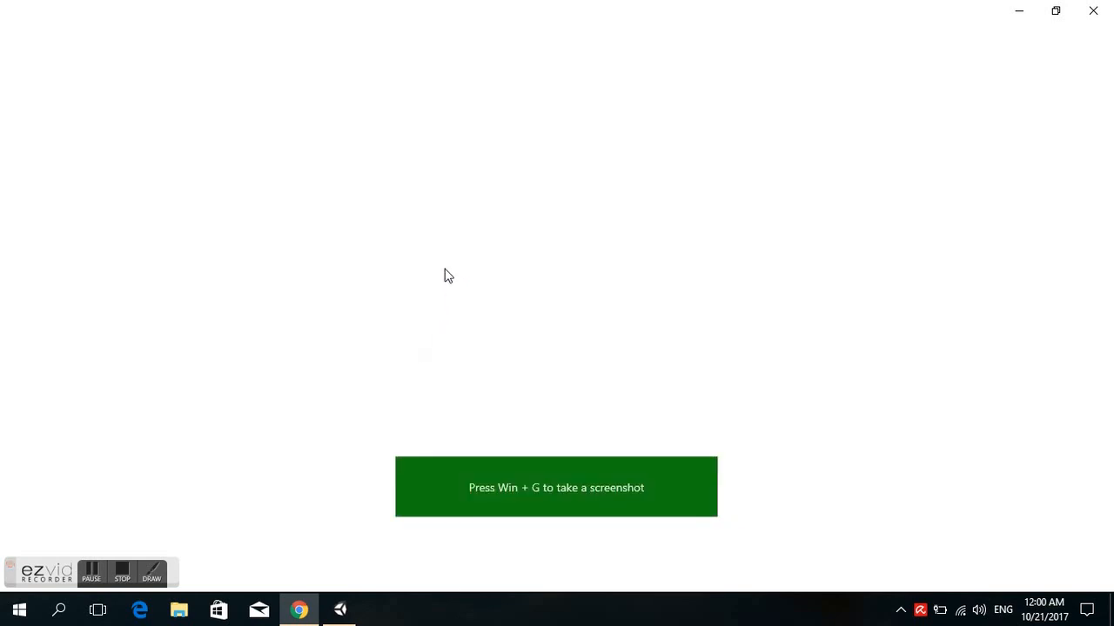
left_click(299, 609)
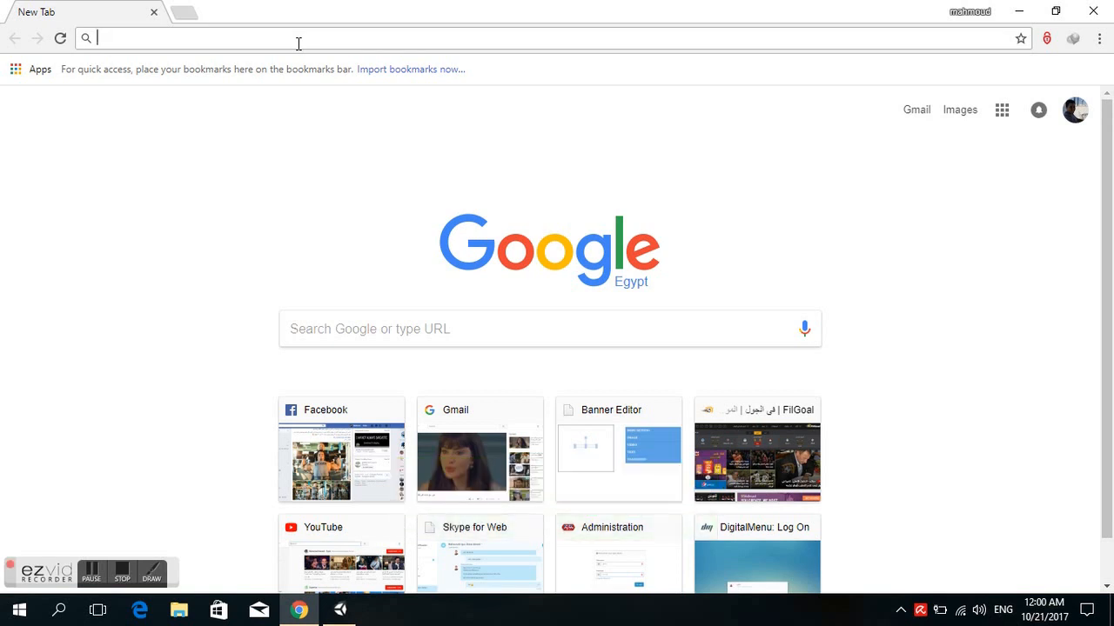
Search 'jdk', reach Oracle's JDK 9.0.1 download page and accept the license agreement.
type("jdk")
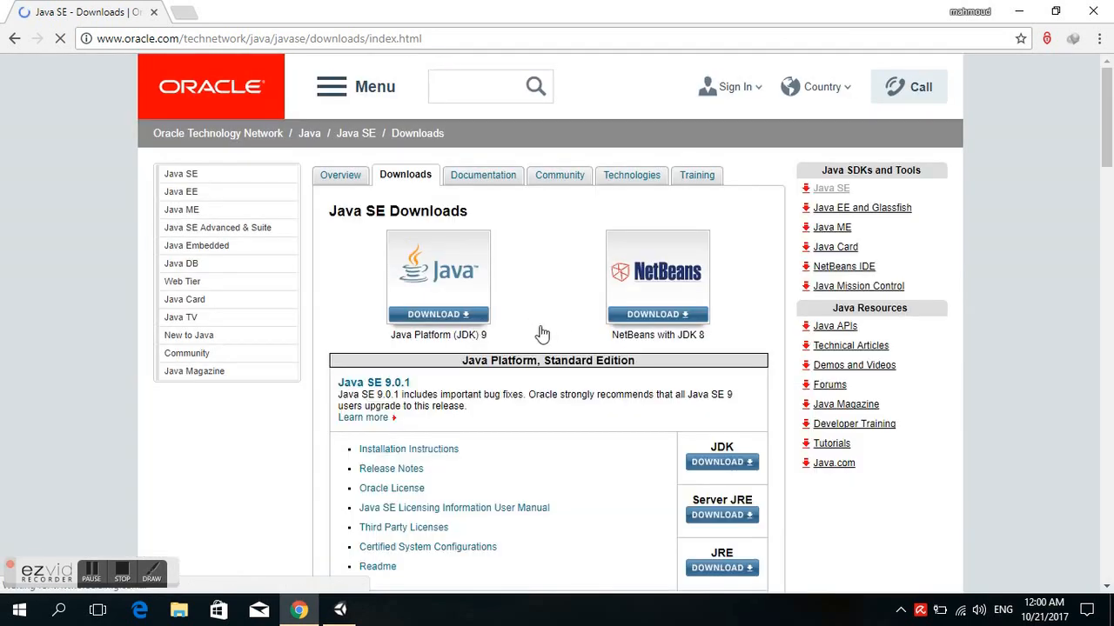
scroll("down", 3)
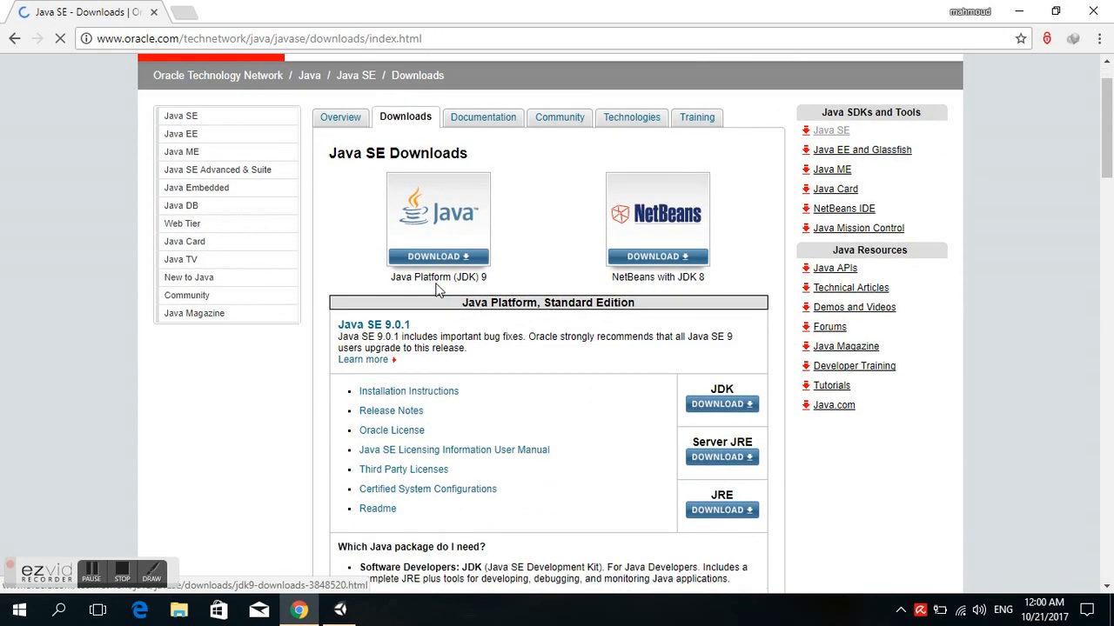
scroll("down", 3)
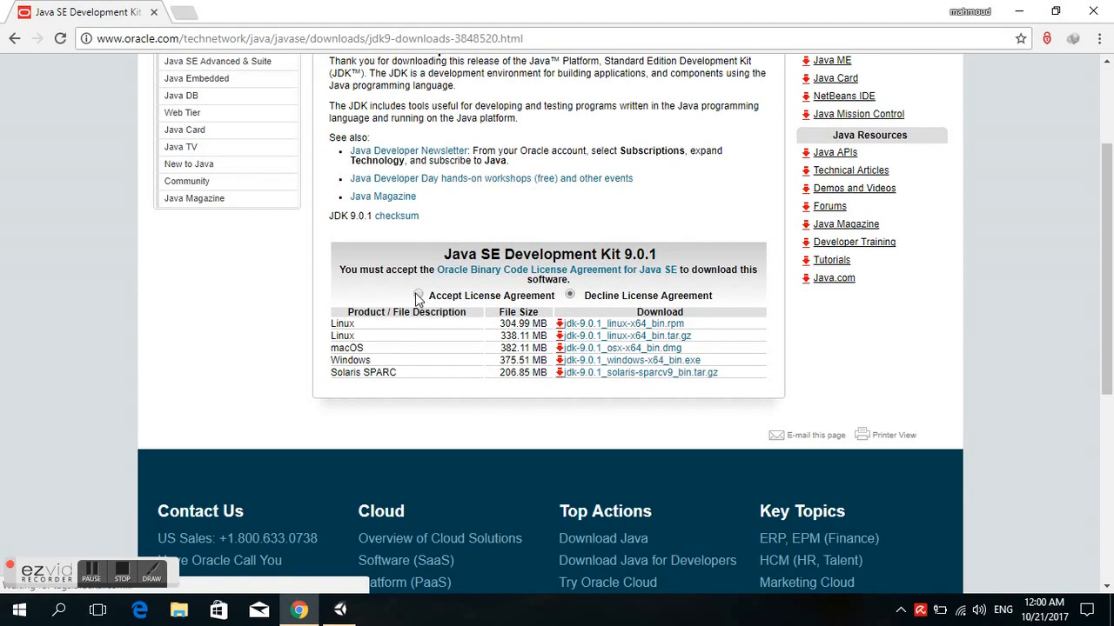
left_click(418, 295)
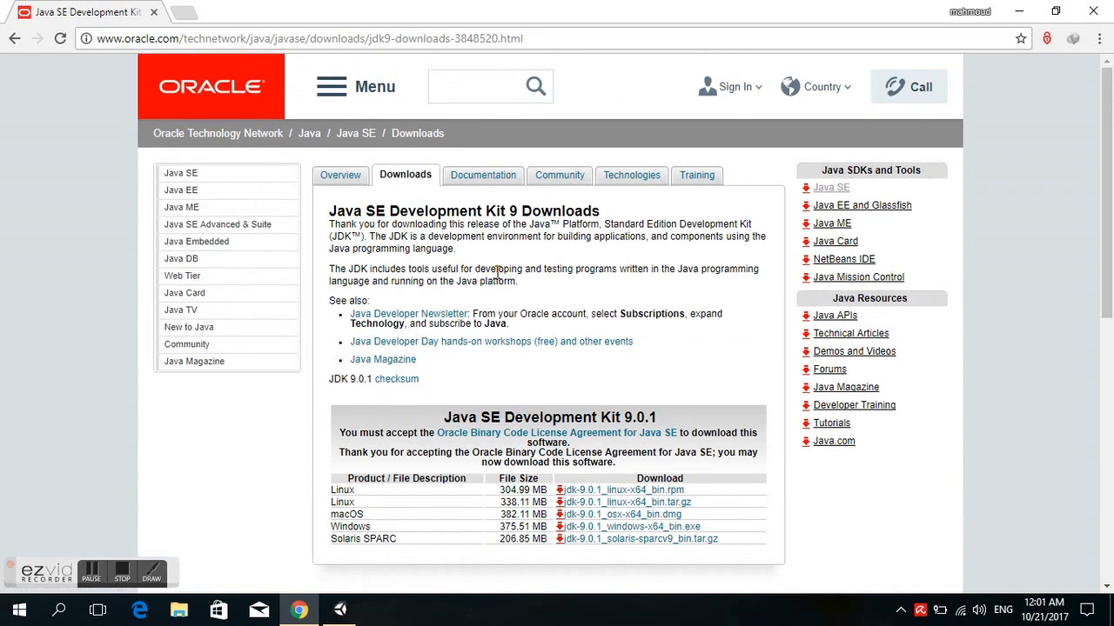
scroll("down", 3)
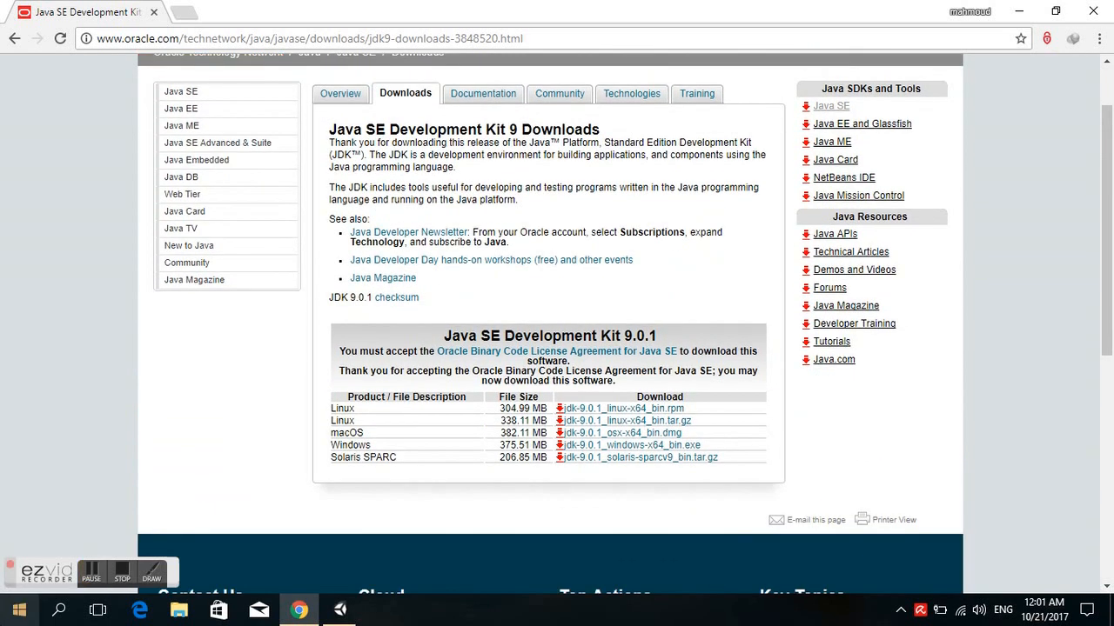
Search Start for 'env' and bring up the Environment Variables window.
left_click(11, 609)
type("env")
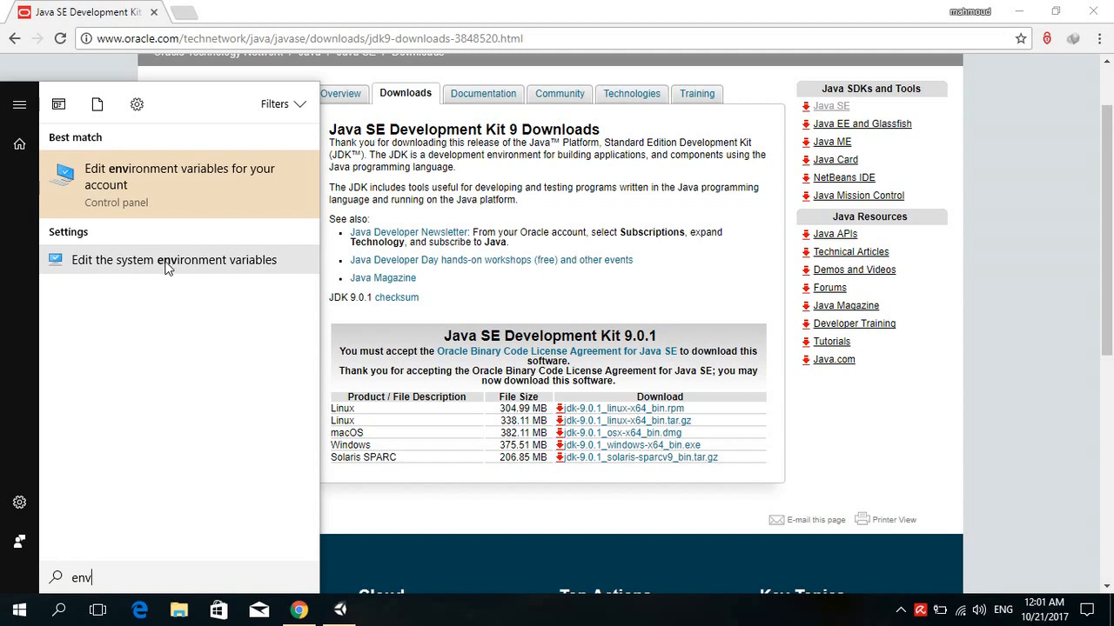
mouse_move(207, 270)
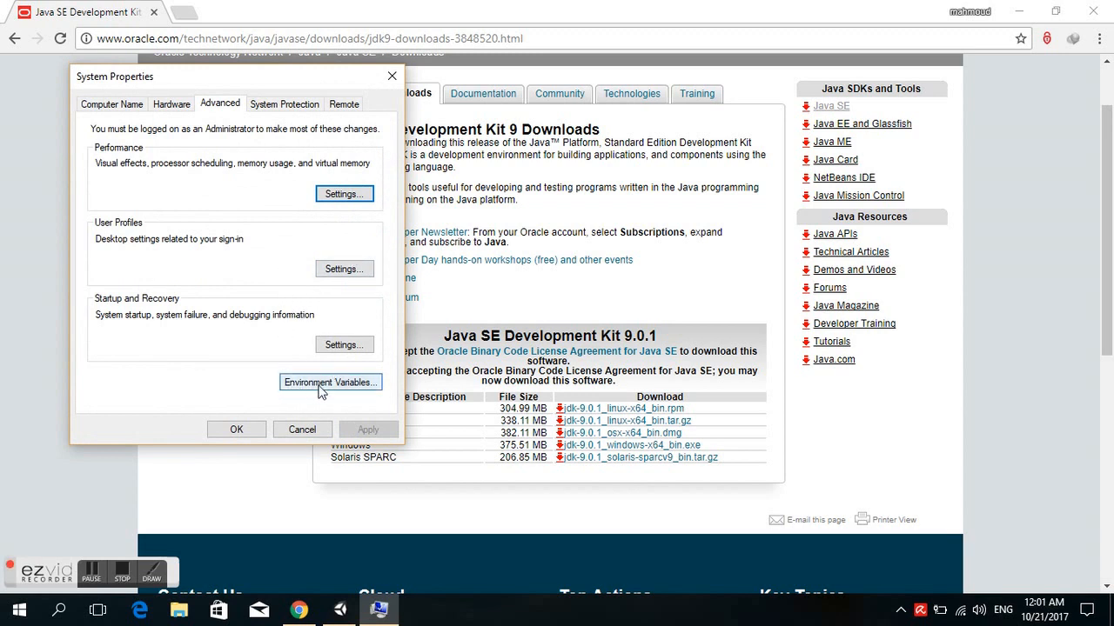
left_click(331, 383)
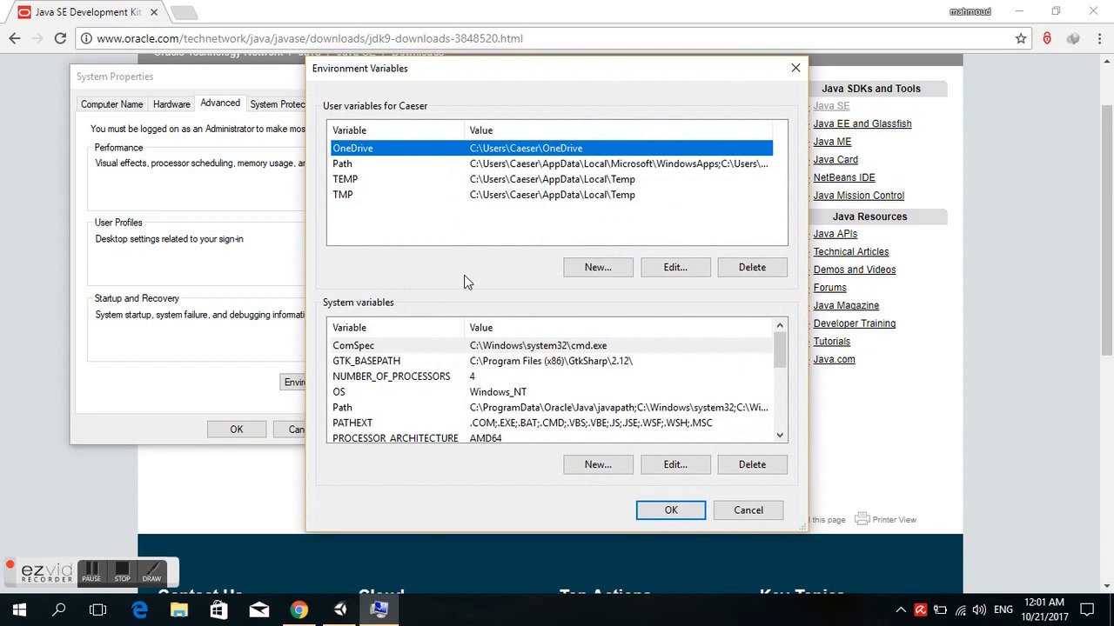
mouse_move(522, 393)
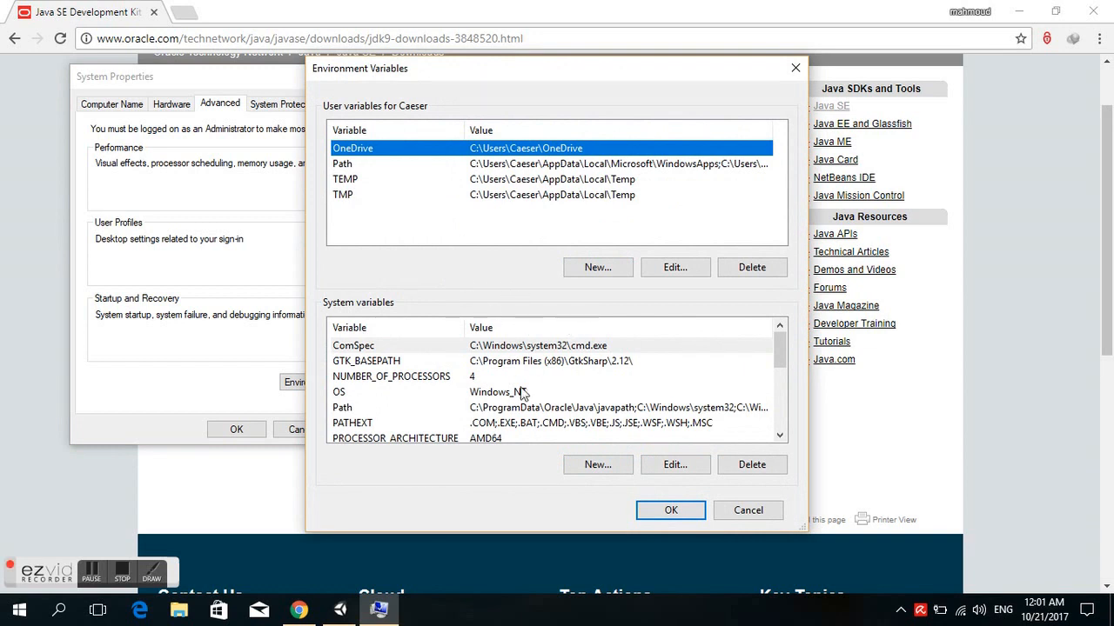
mouse_move(461, 162)
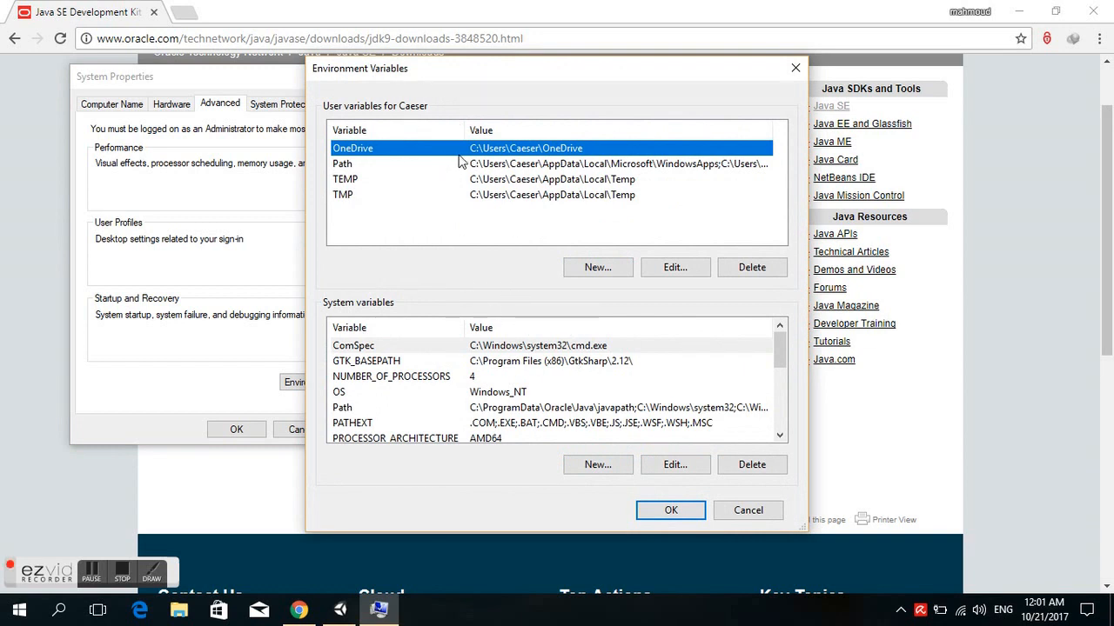
mouse_move(428, 409)
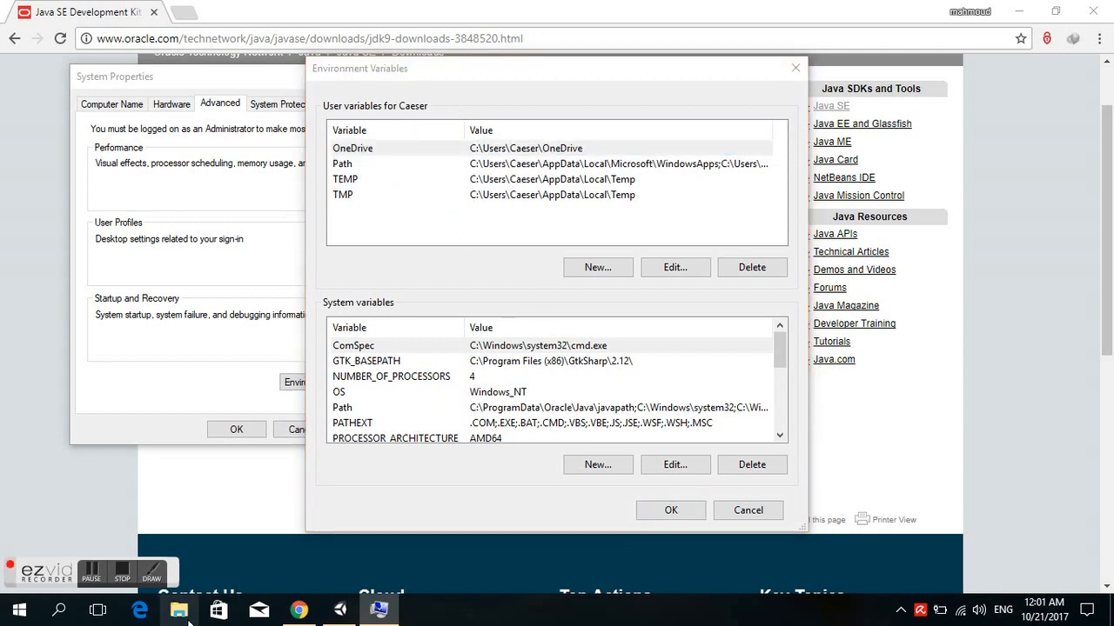
Browse File Explorer to C:\Program Files\Java\jdk1.8.0_144\bin.
left_click(177, 609)
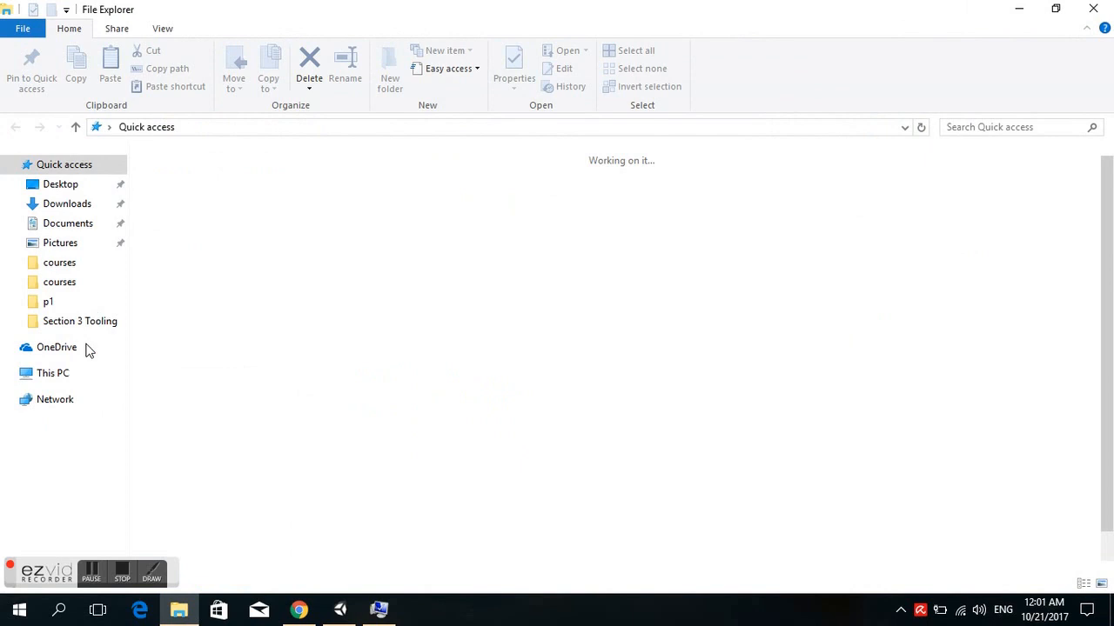
left_click(54, 373)
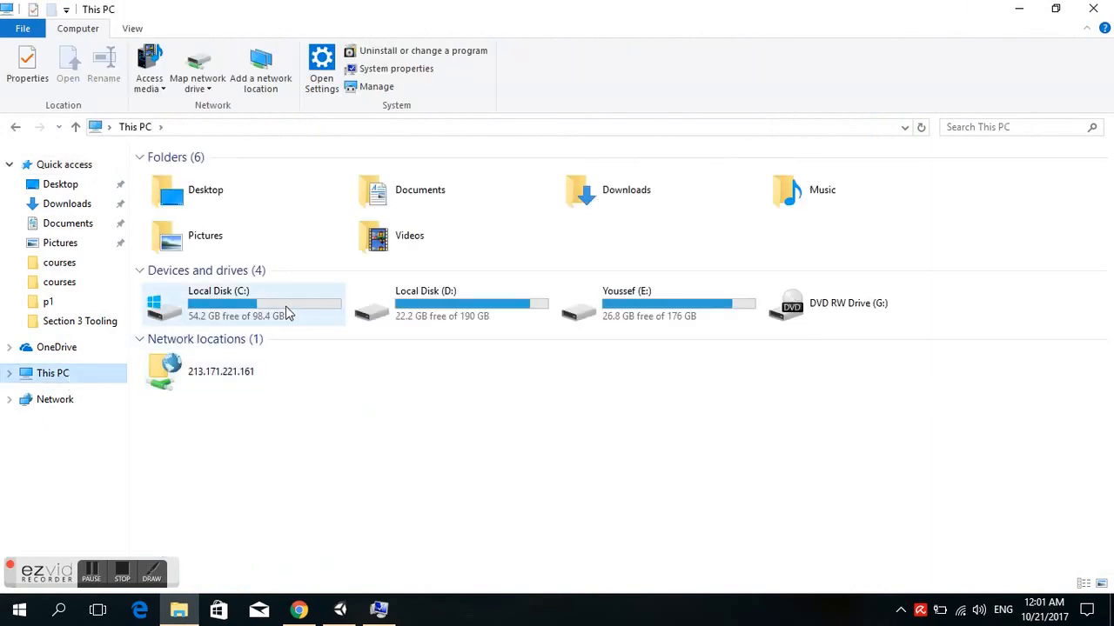
double_click(217, 303)
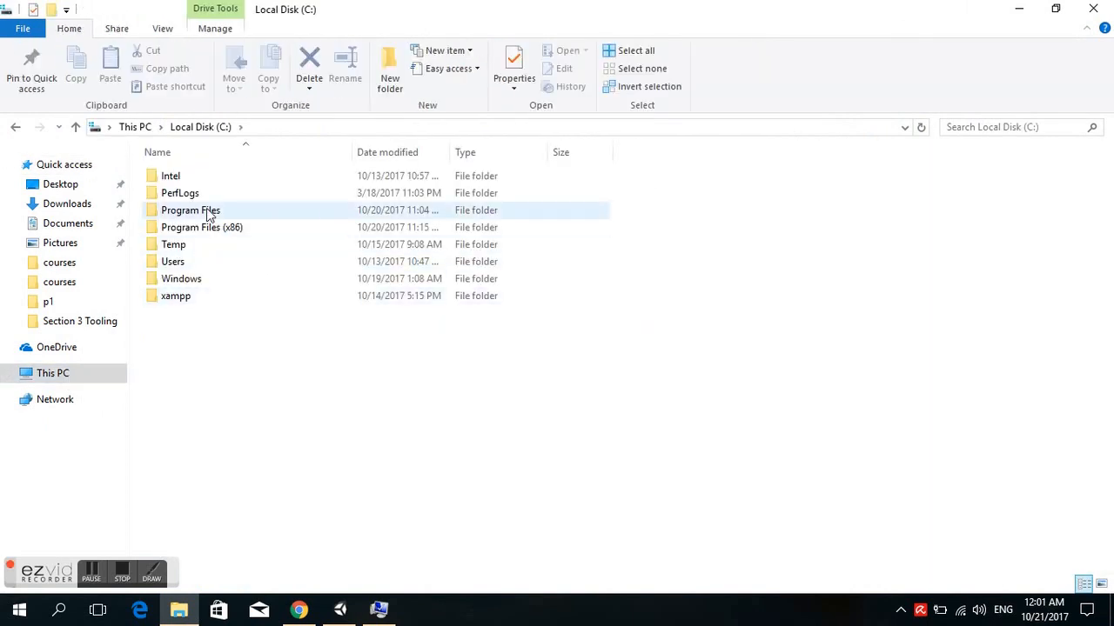
double_click(190, 209)
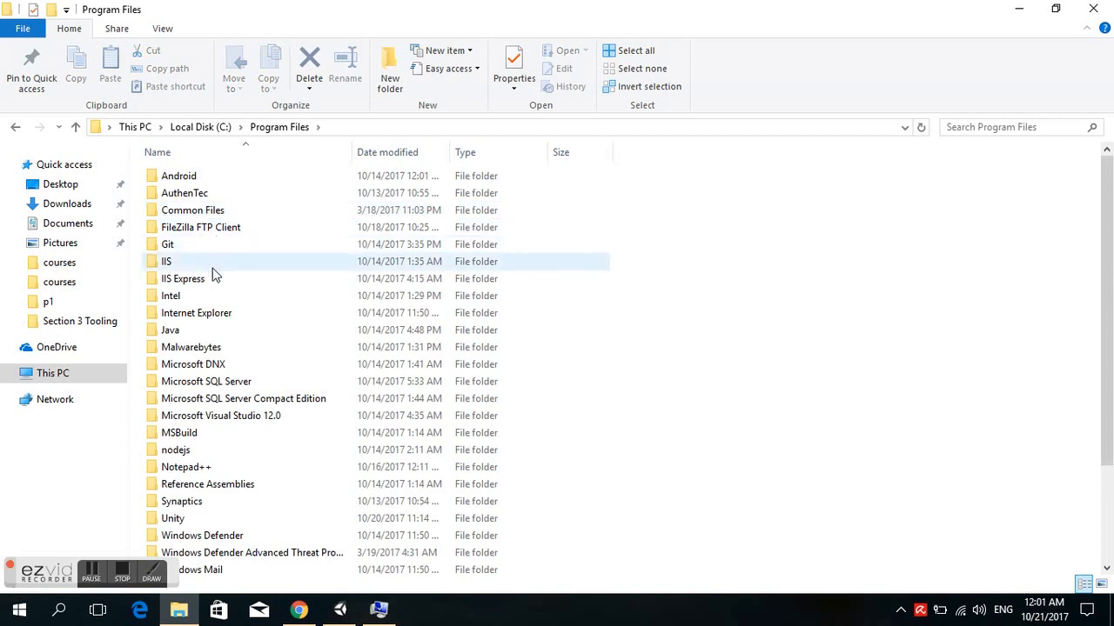
left_click(170, 296)
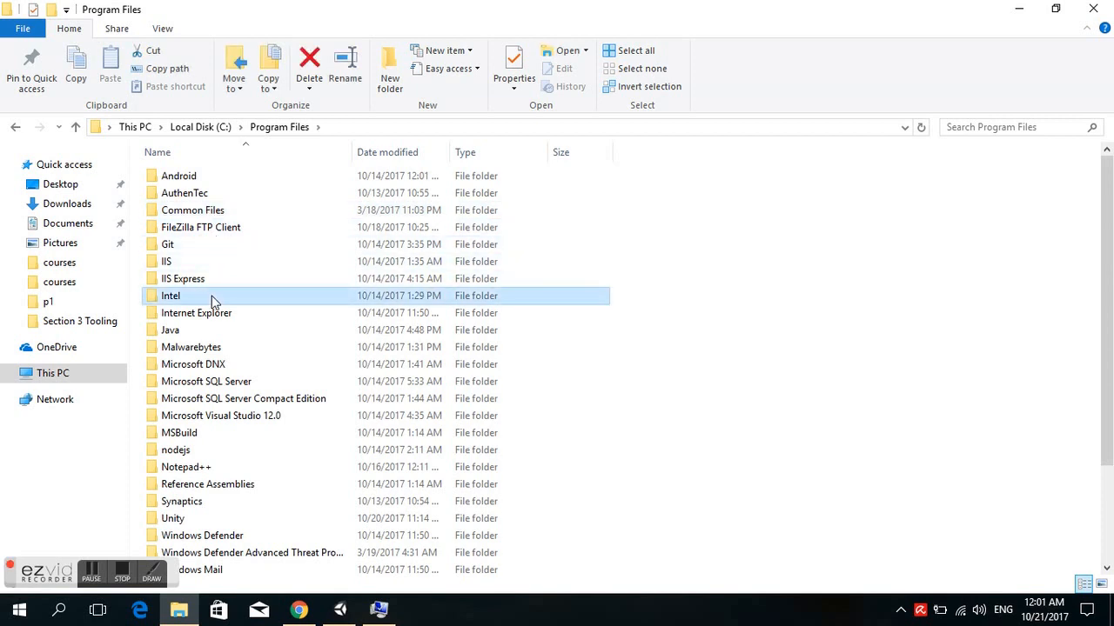
double_click(171, 330)
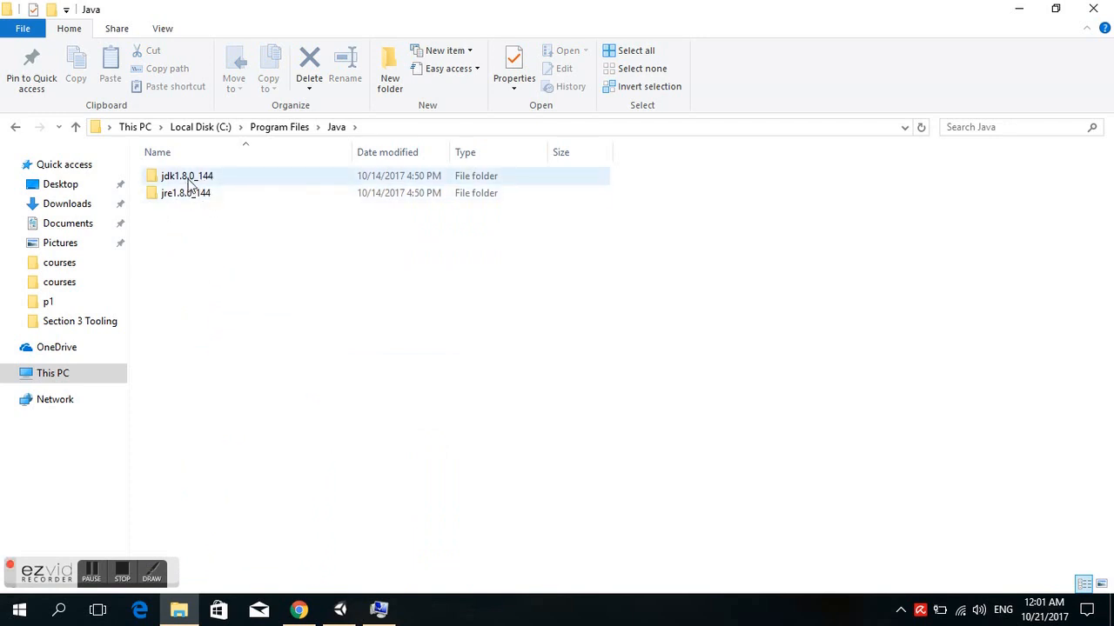
double_click(184, 176)
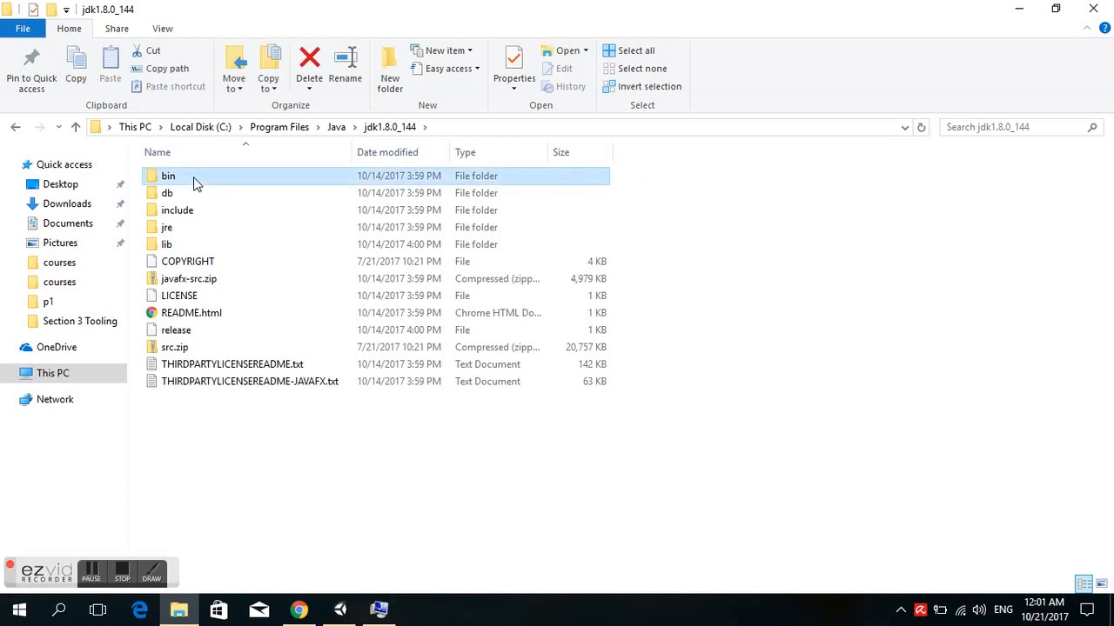
double_click(167, 176)
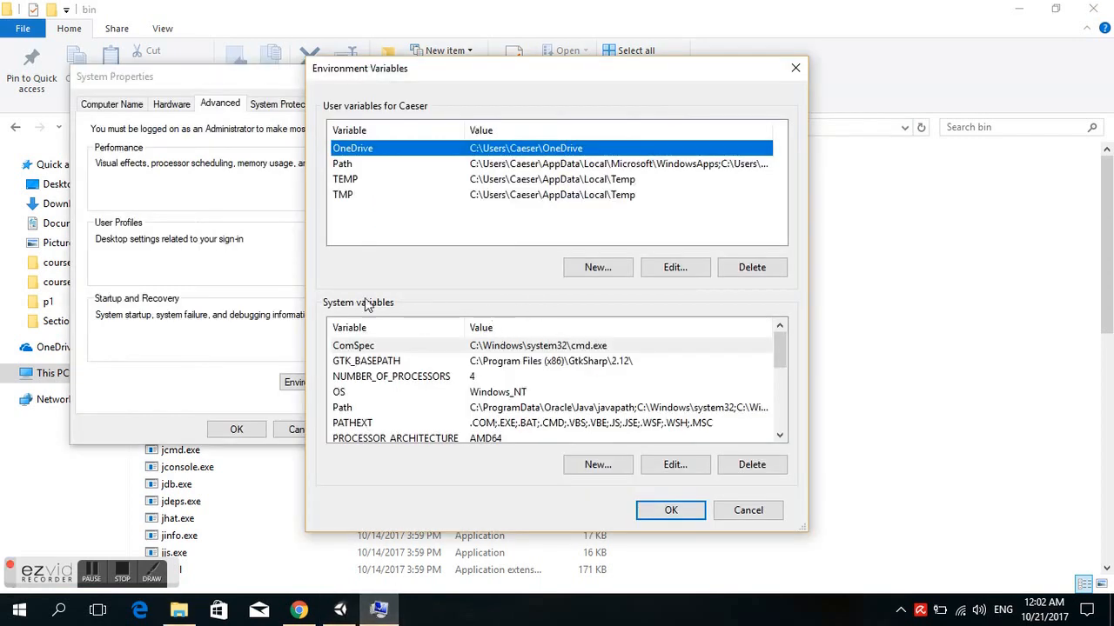
mouse_move(672, 445)
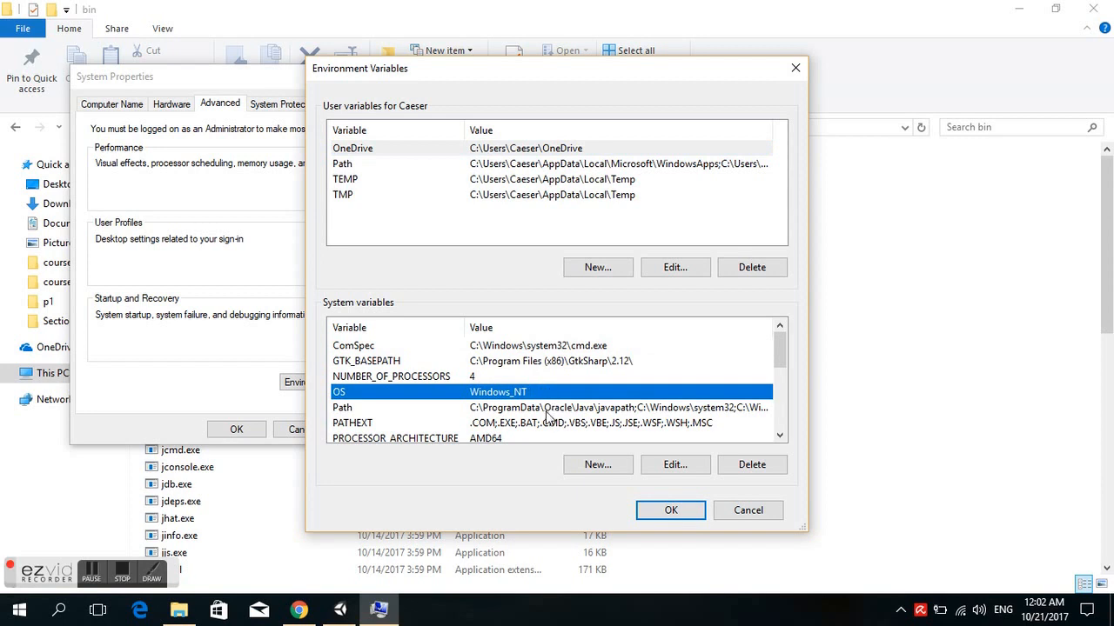
Add C:\Program Files\Java\jdk1.8.0_144\bin as a new entry in the system Path.
left_click(341, 407)
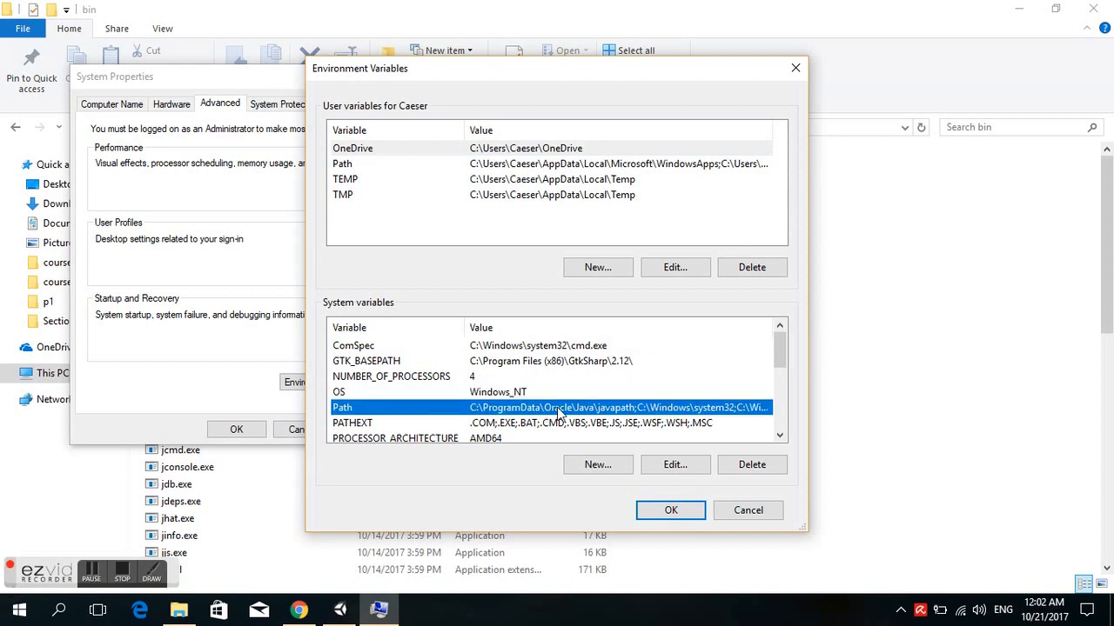
left_click(675, 464)
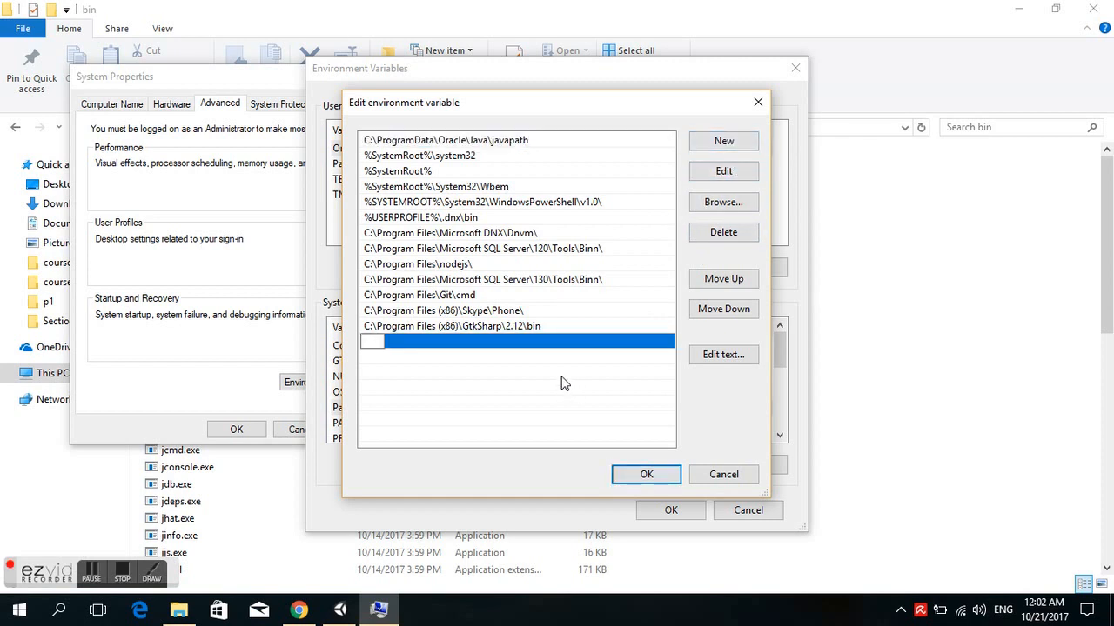
type("C:\\Program Files\\Java\\jdk1.8.0_144\\bin")
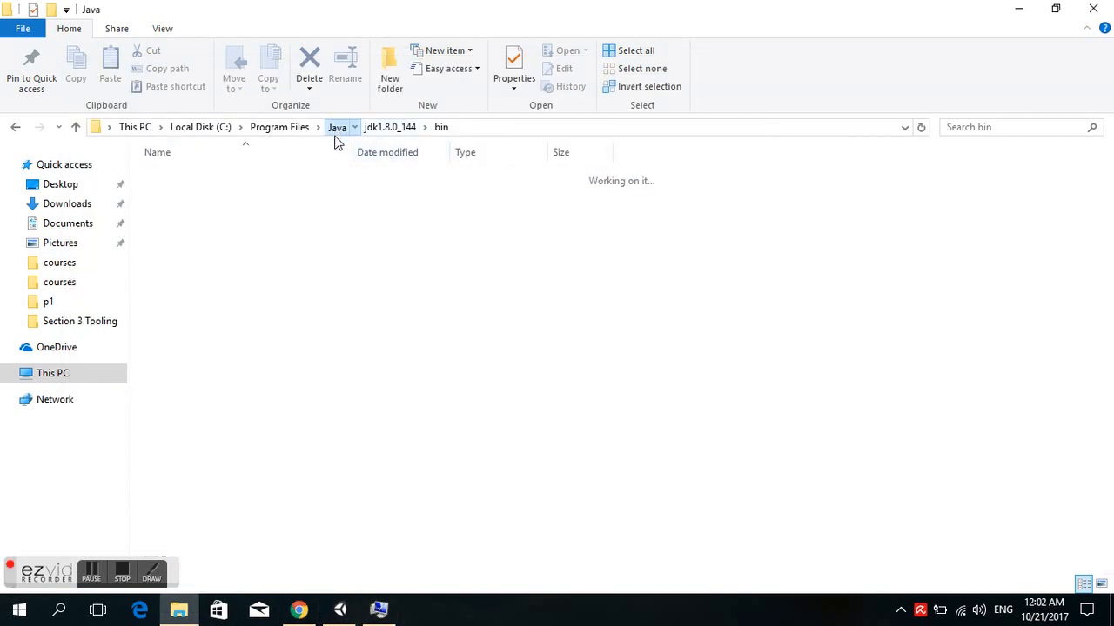
Go up to the Java folder, into jre1.8.0_144, and grab its path from the address bar.
left_click(336, 127)
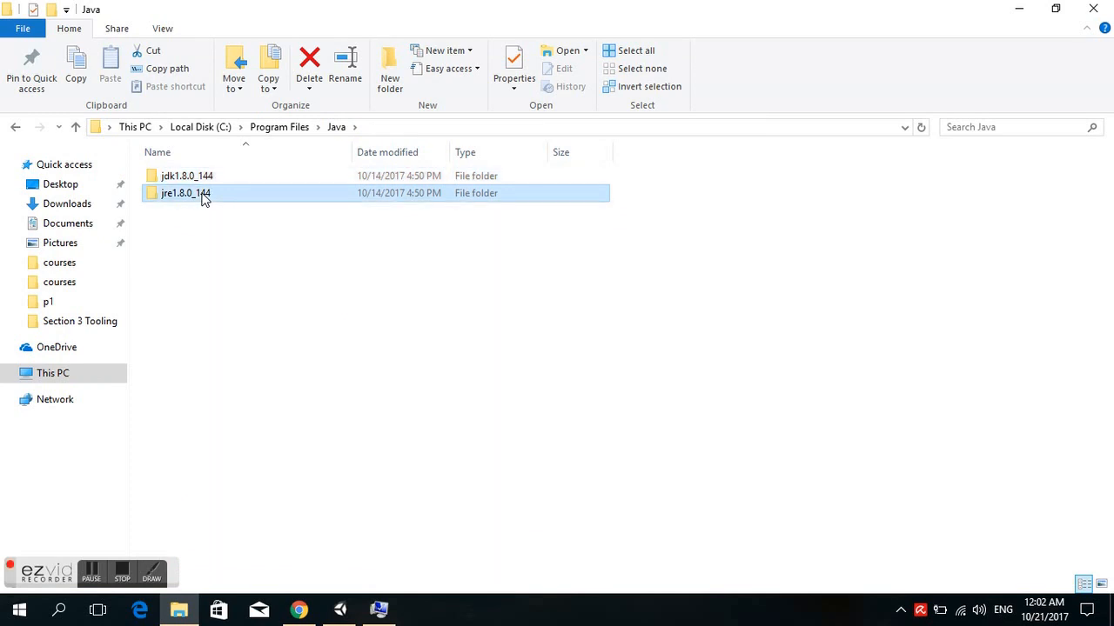
double_click(185, 191)
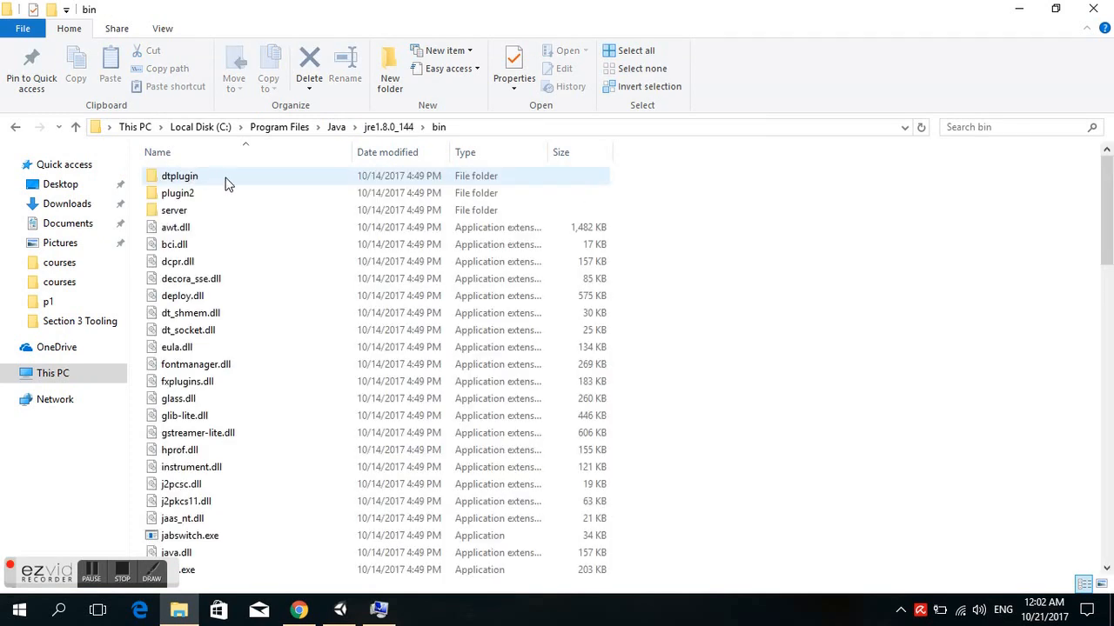
left_click(503, 129)
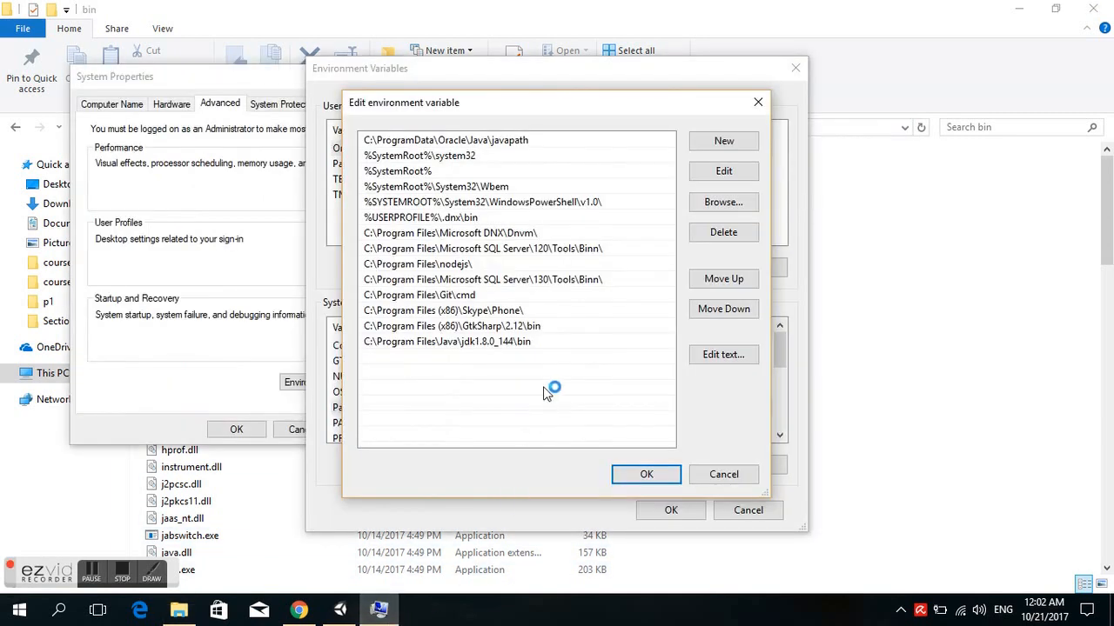
Add C:\Program Files\Java\jre1.8.0_144\bin to the system Path and confirm the edit.
left_click(724, 141)
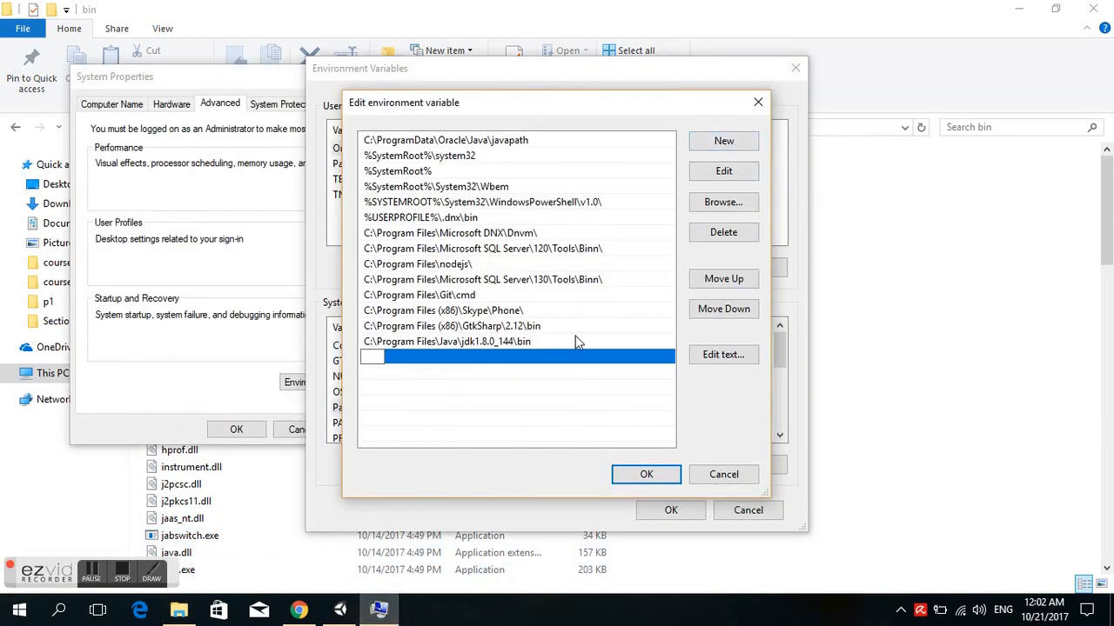
type("C:\\Program Files\\Java\\jre1.8.0_144\\bin")
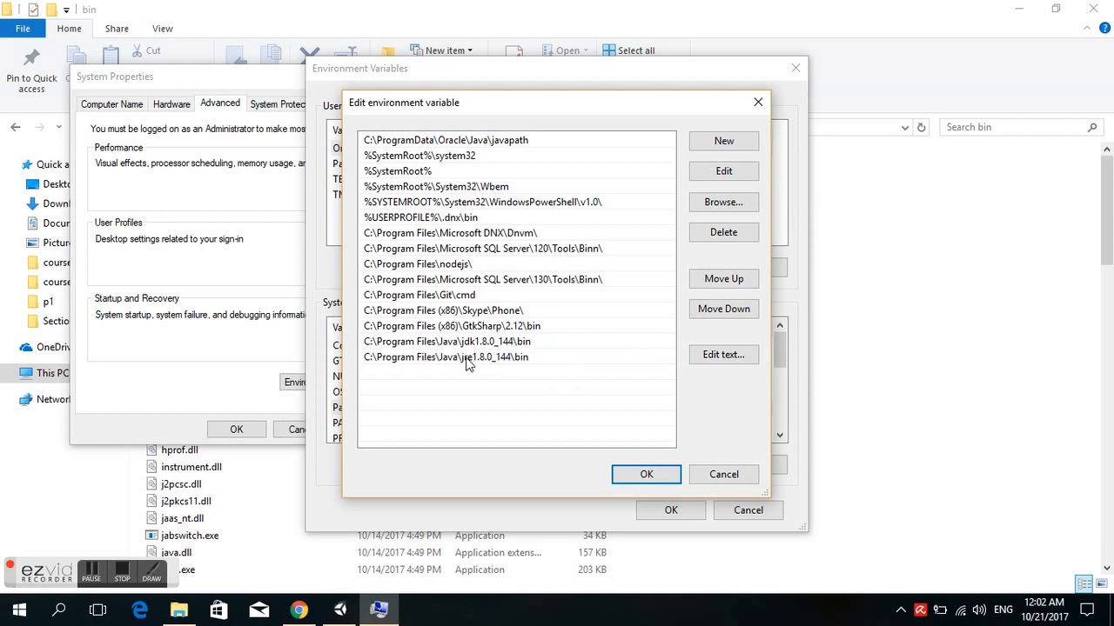
mouse_move(504, 357)
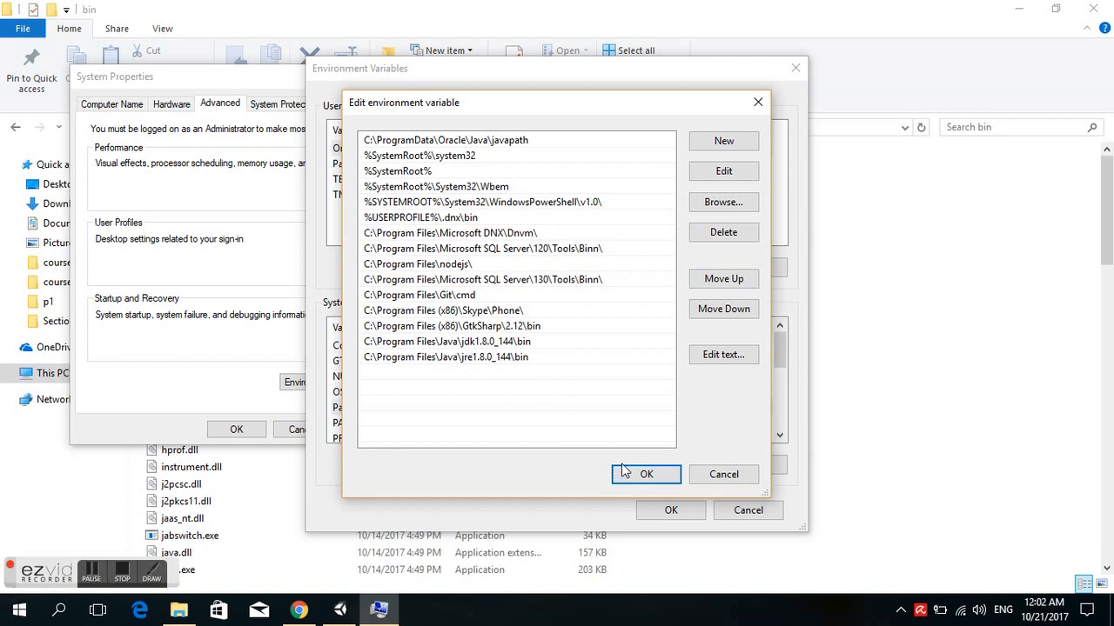
left_click(647, 473)
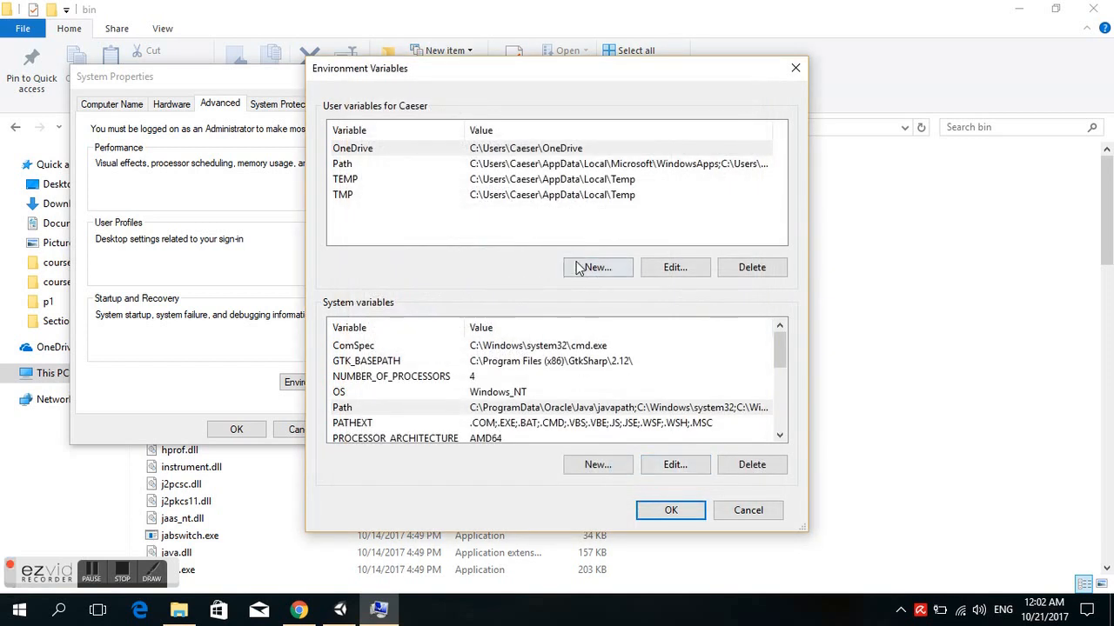
Create user variable JAVA_HOME = C:\Program Files\Java\jdk1.8.0_144 and confirm the Environment Variables window.
left_click(596, 268)
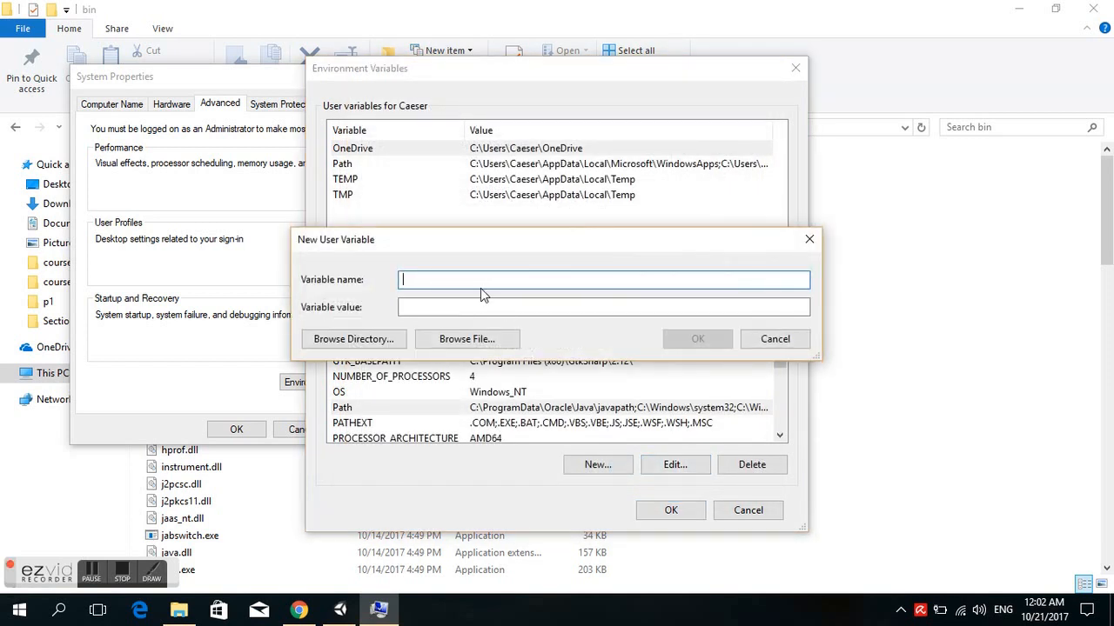
type("JA")
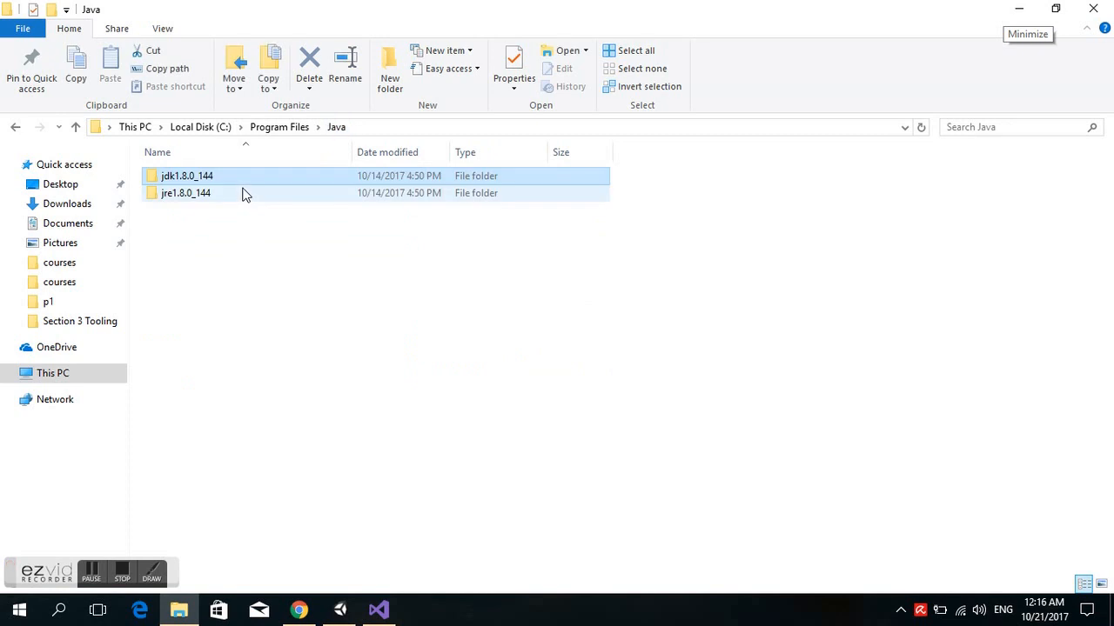
double_click(186, 174)
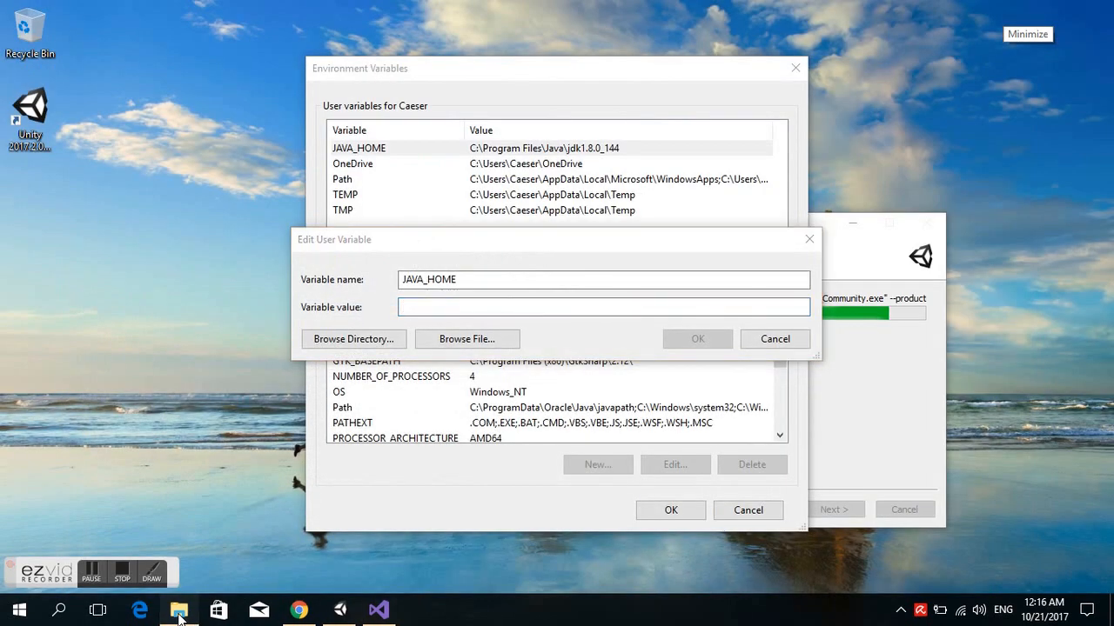
left_click(177, 609)
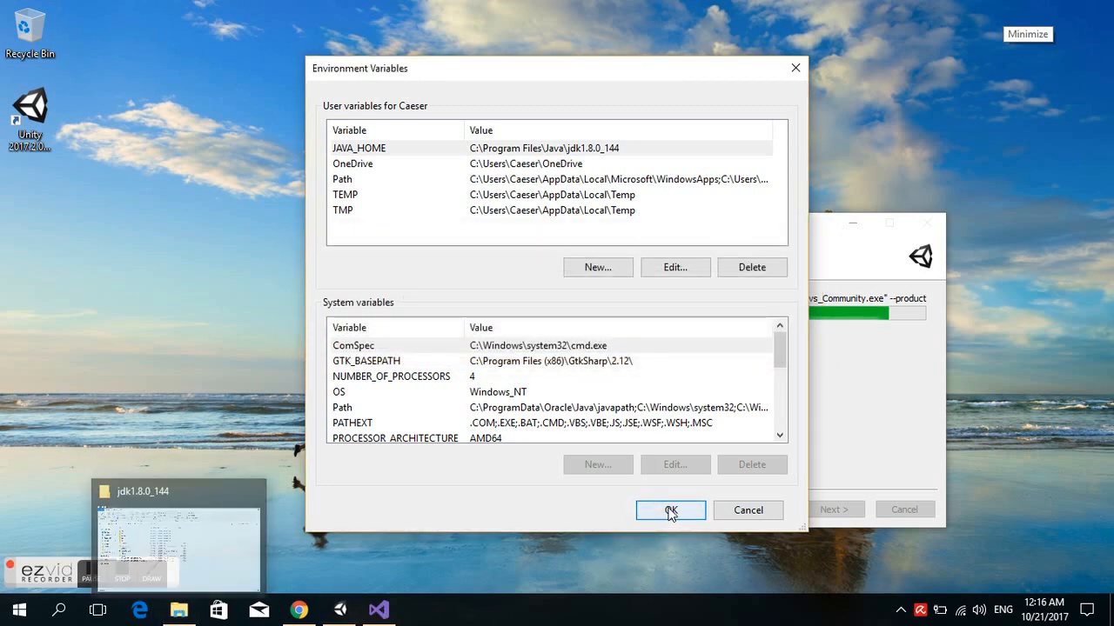
left_click(670, 510)
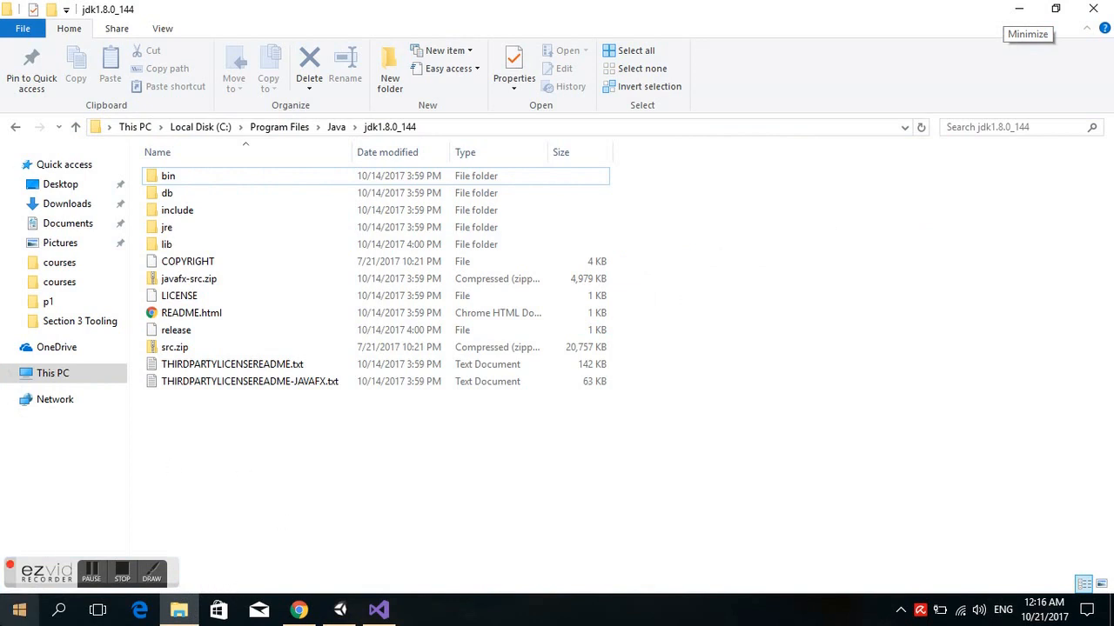
Run java -version in the Node.js command prompt (reports 1.8.0_144), then enter javac.
left_click(11, 602)
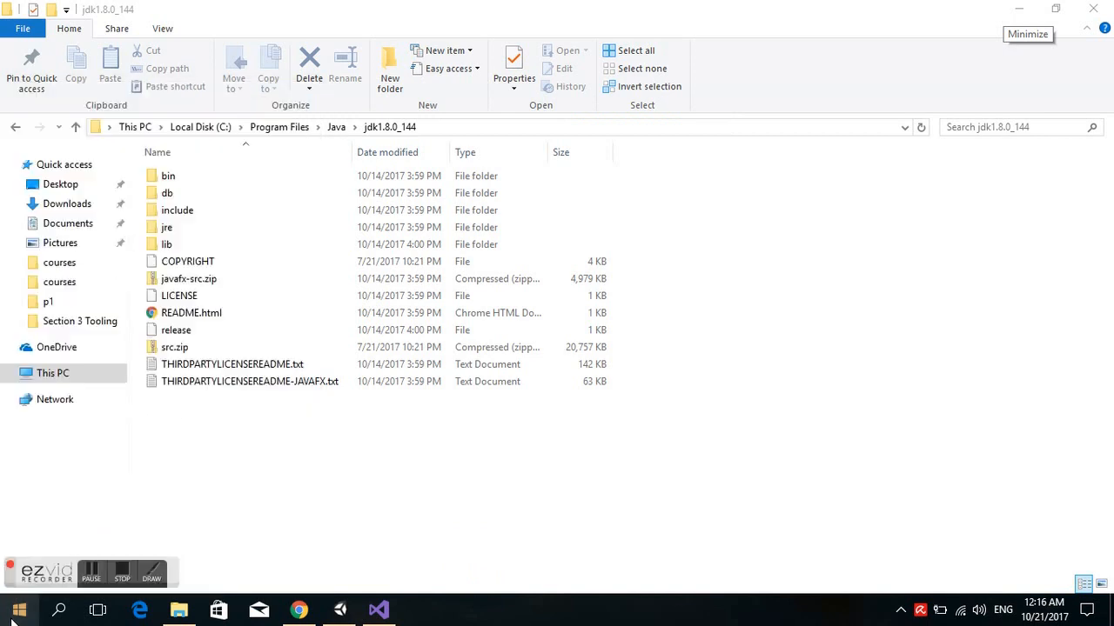
left_click(415, 609)
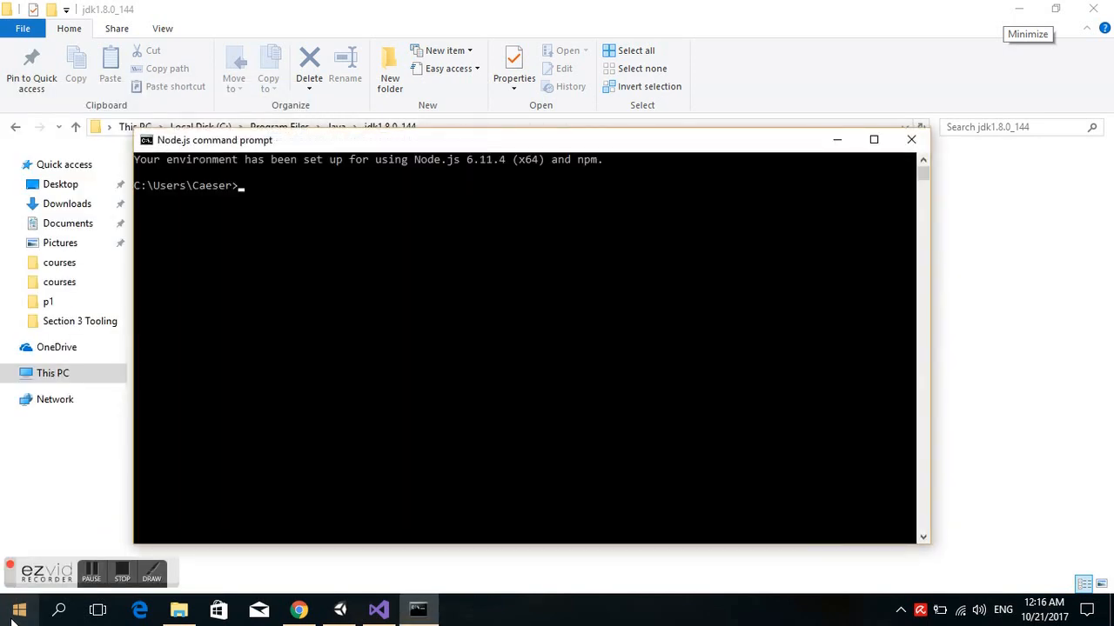
type("java -version")
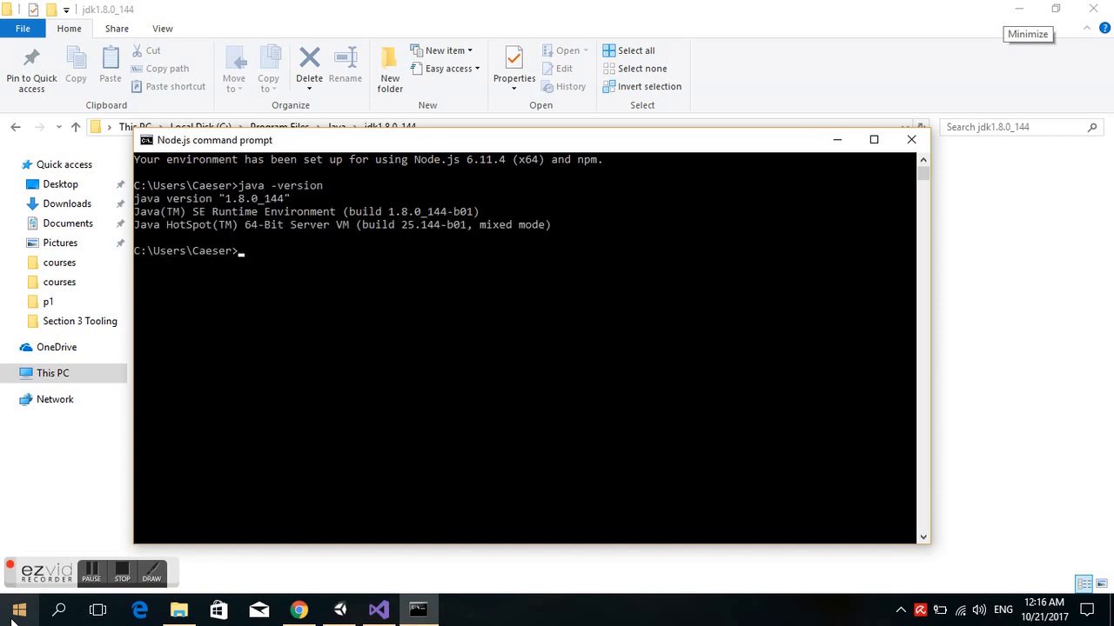
mouse_move(305, 254)
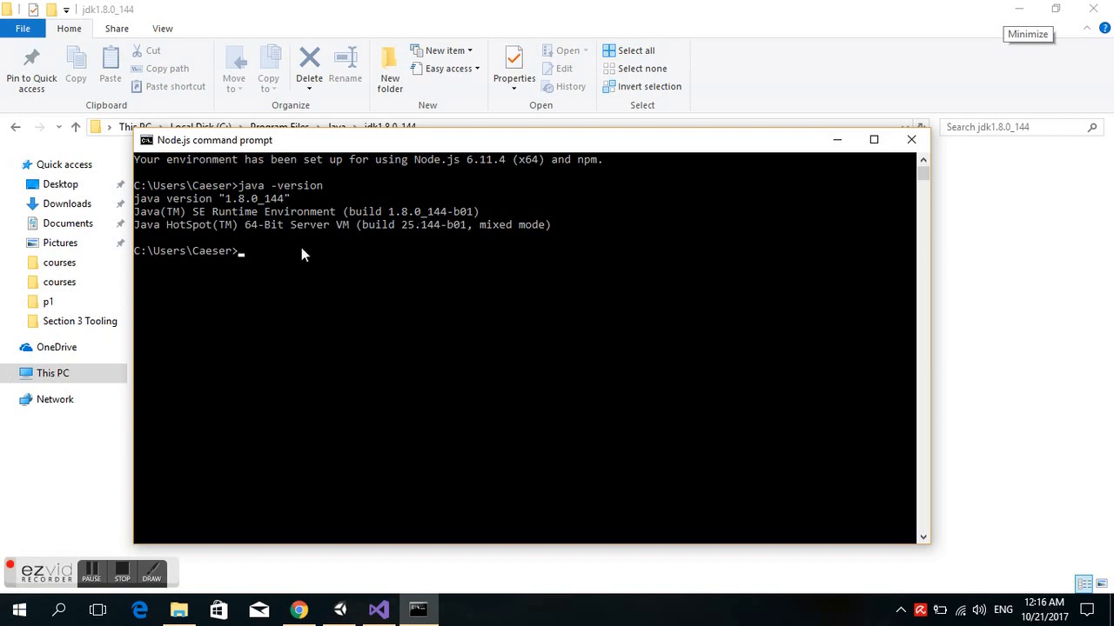
type("javac")
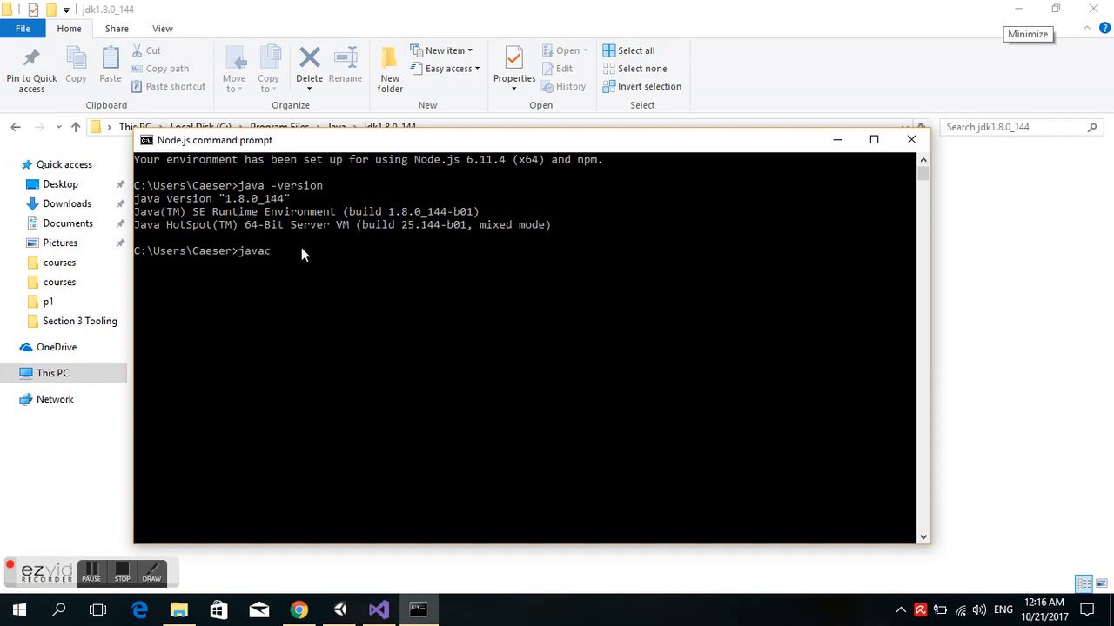